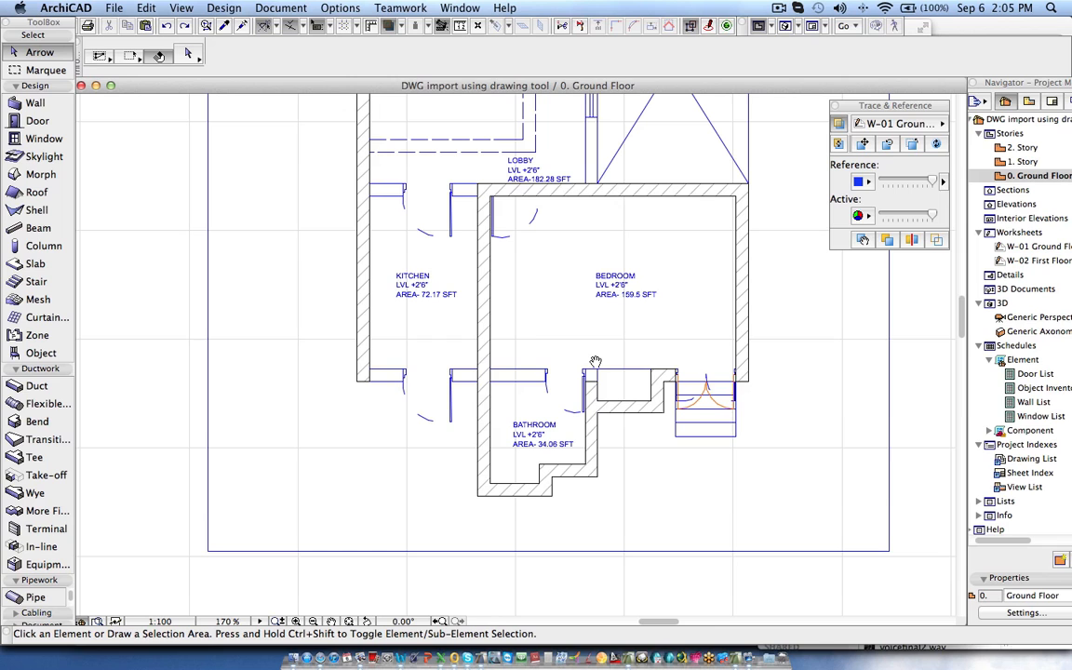
Step: From the Ground Floor plan, switch to the Wall tool and bring up Door Default Settings
double_click(1033, 247)
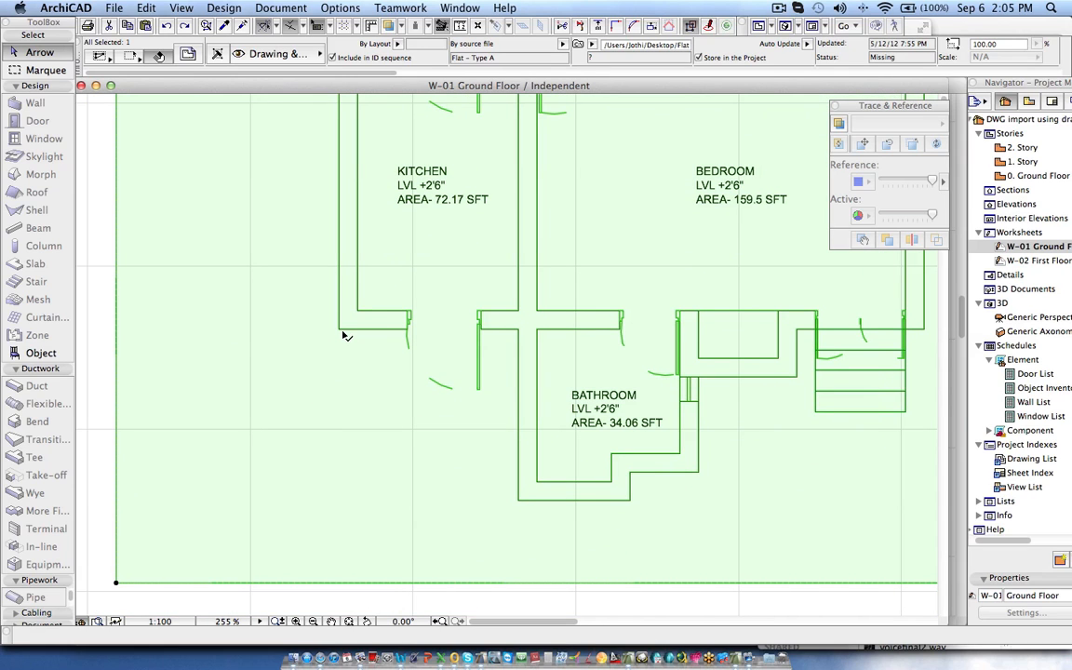
mouse_move(535, 503)
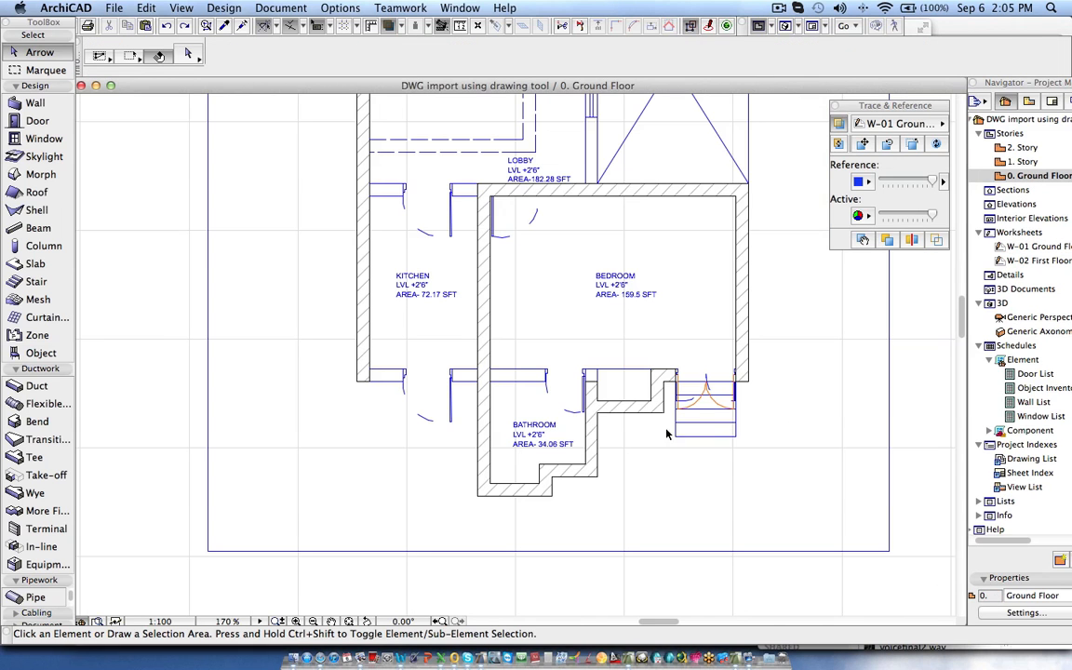
mouse_move(377, 501)
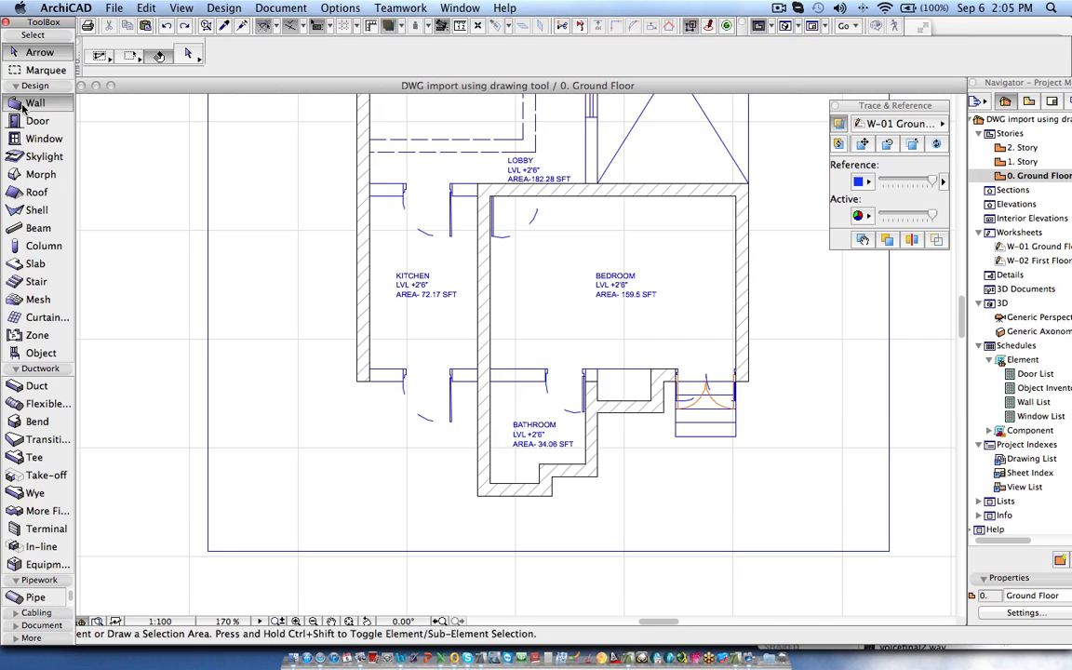
click(36, 103)
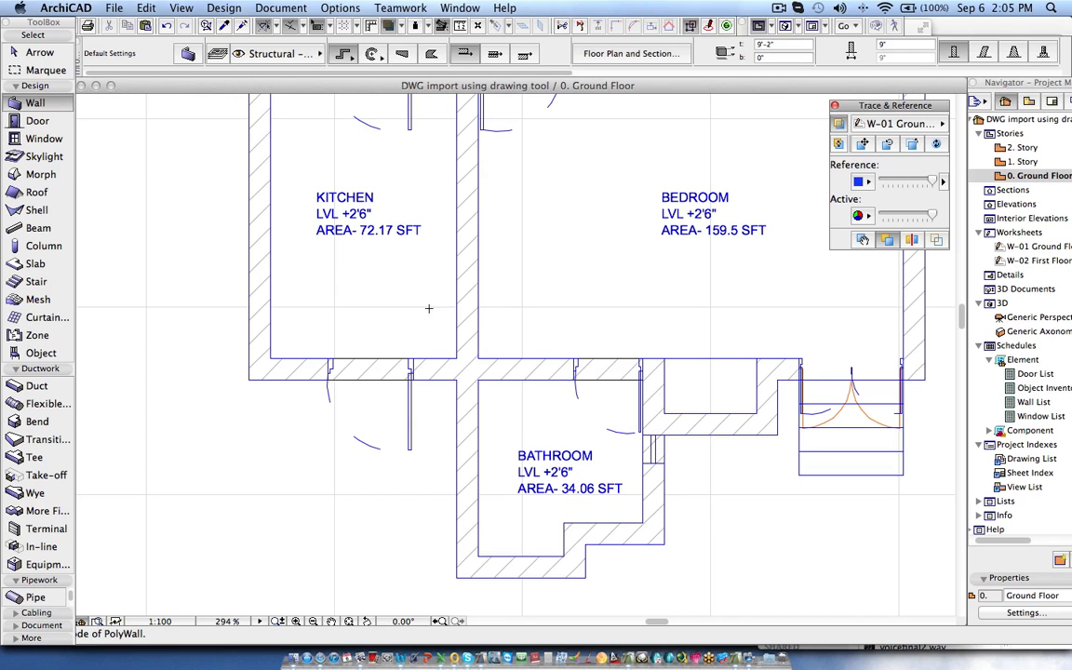
click(38, 121)
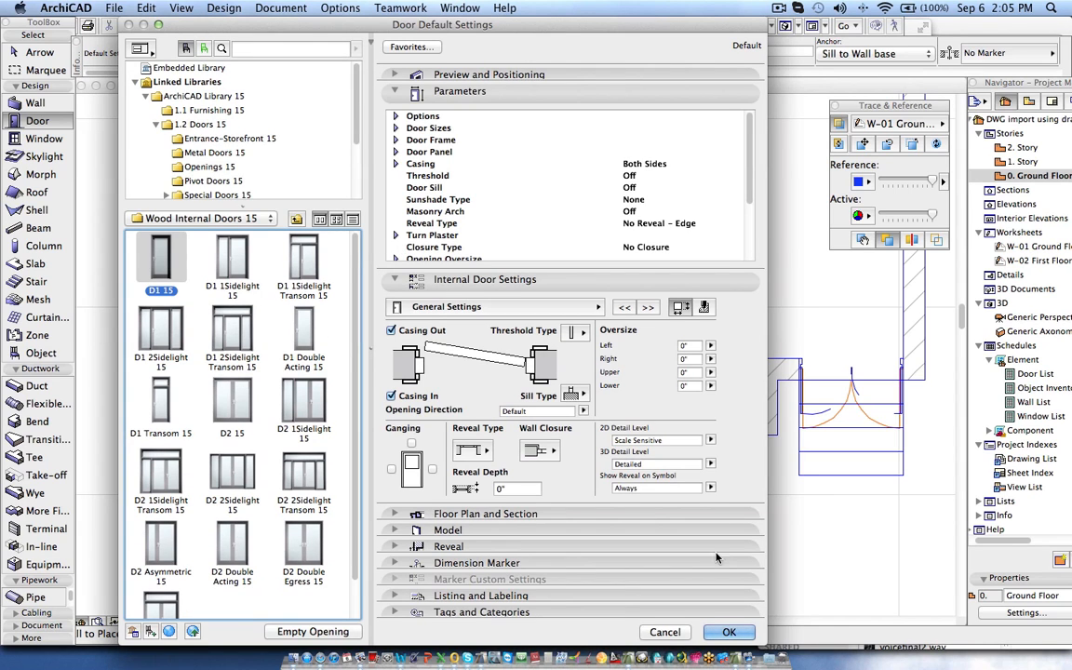
Step: Accept the D1 15 wood internal door as the door default
click(729, 632)
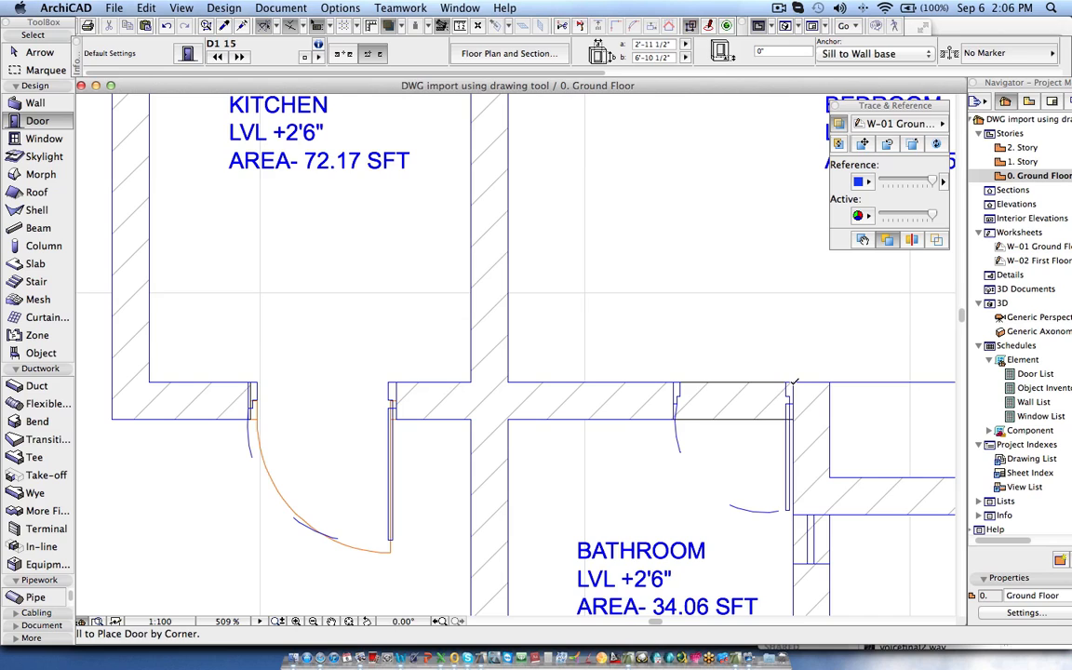
Step: Place a D1 15 door in the bathroom wall opening and set its swing side
click(655, 404)
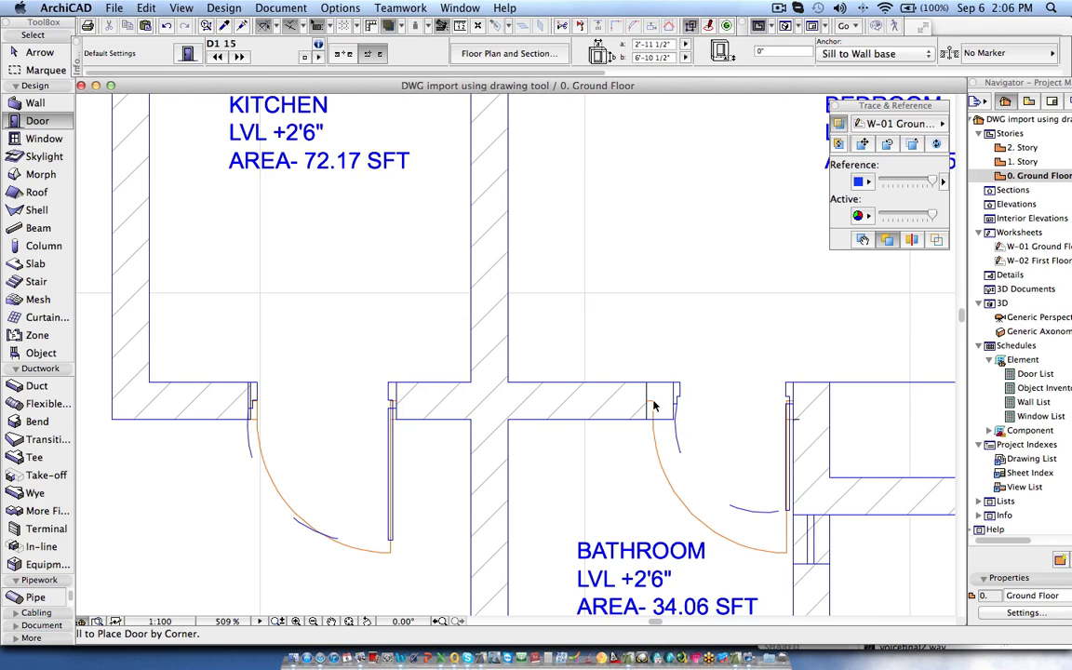
click(646, 389)
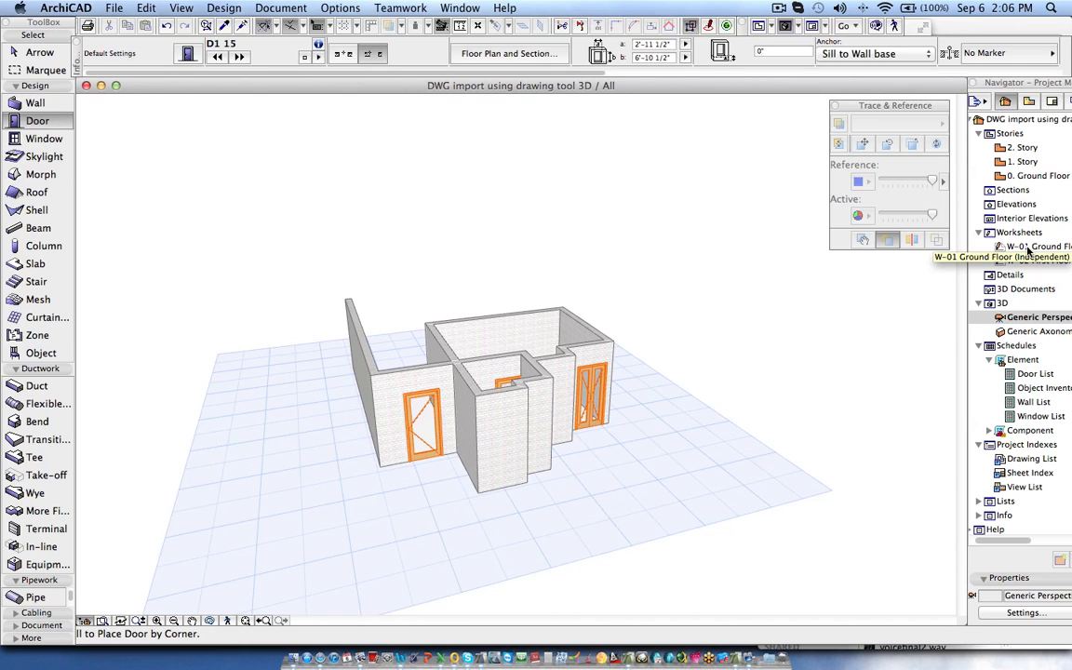
mouse_move(470, 447)
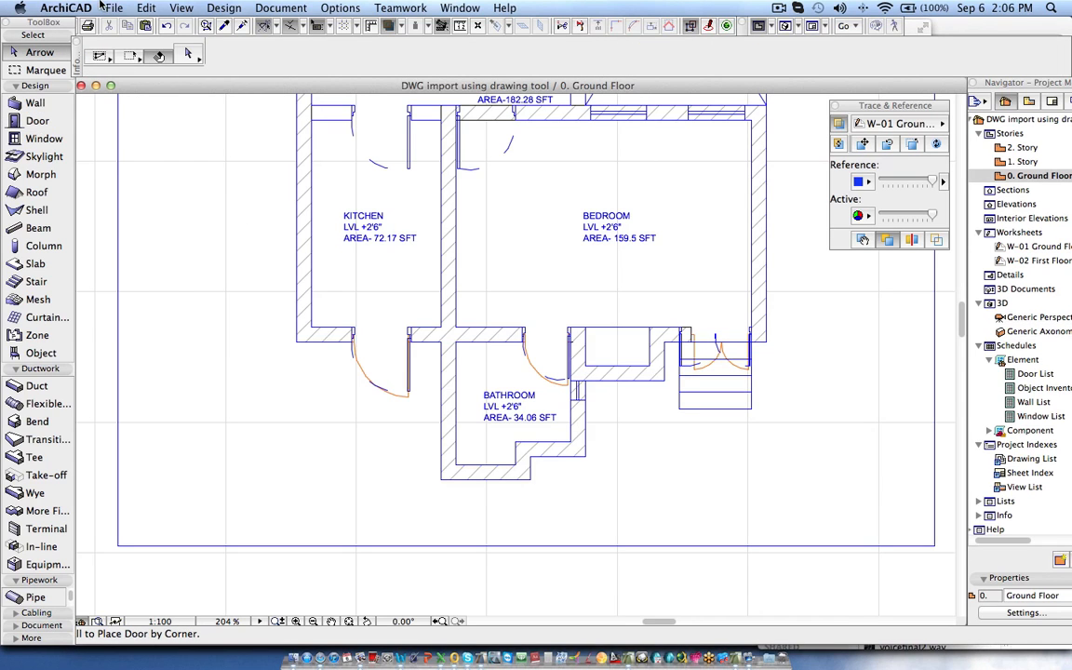
Step: Through File > File Special > Merge, choose Flat – Type A – GF.dwg for merging
click(114, 8)
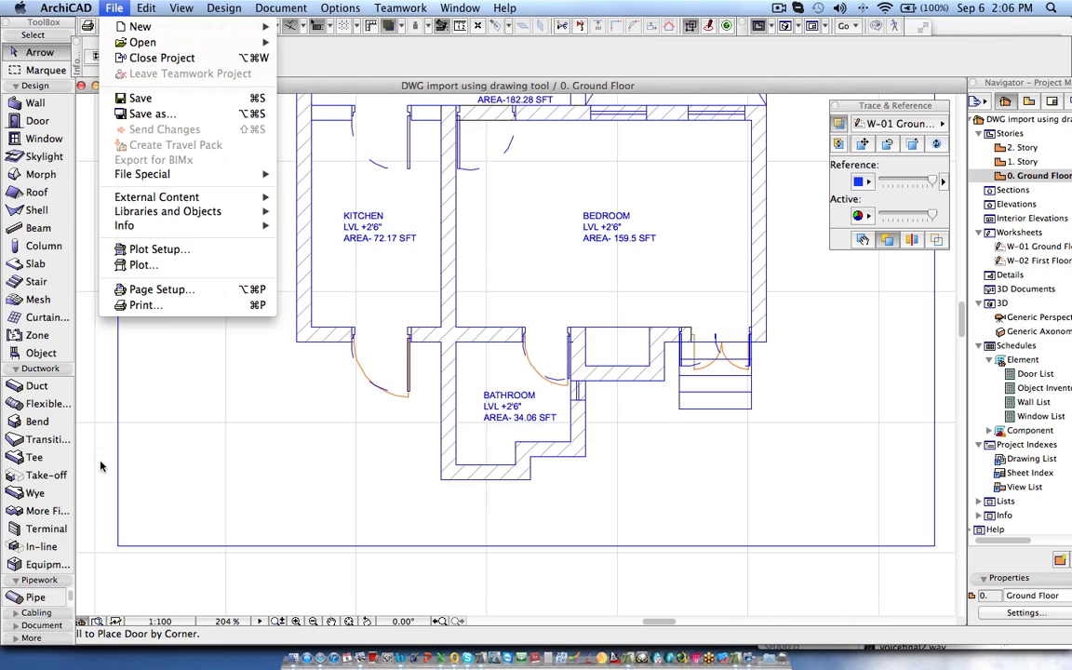
mouse_move(142, 174)
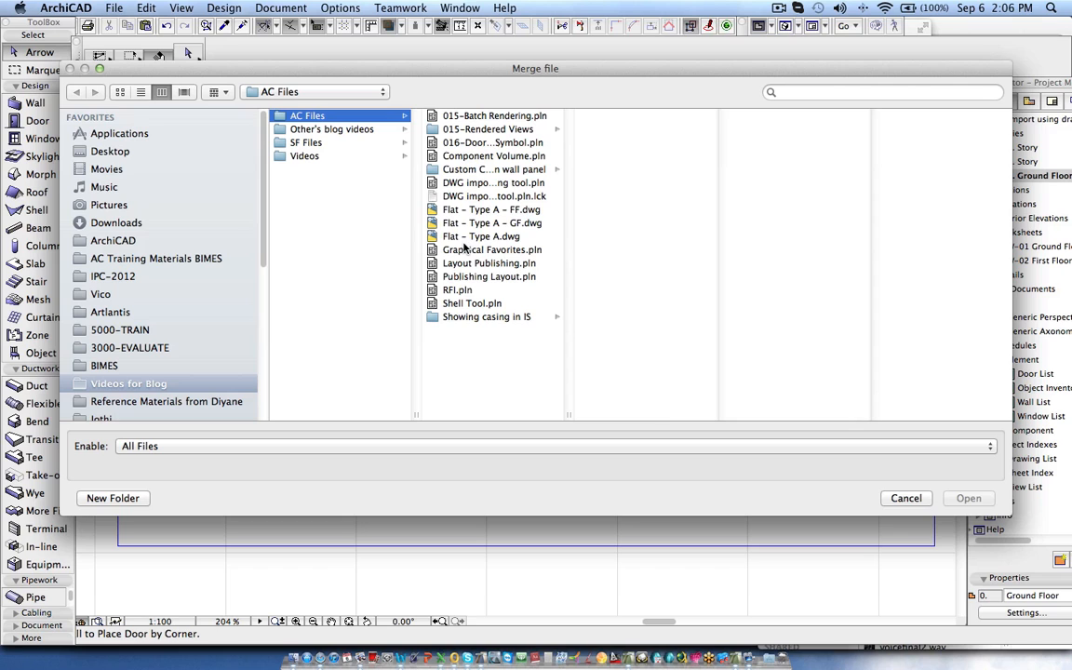
click(491, 222)
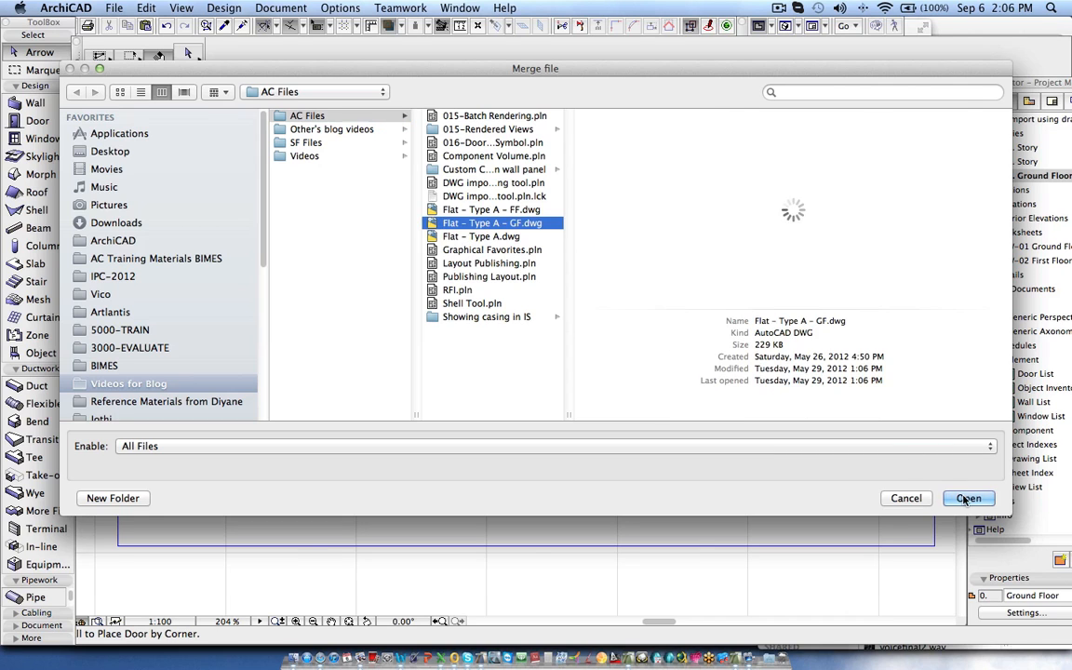
click(968, 497)
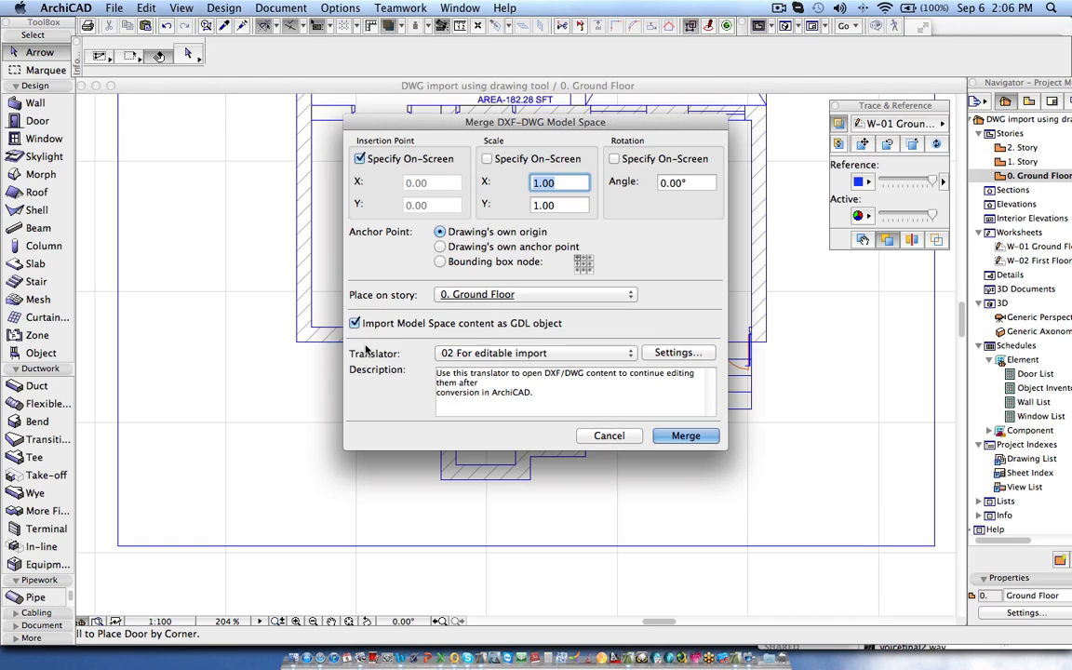
mouse_move(472, 330)
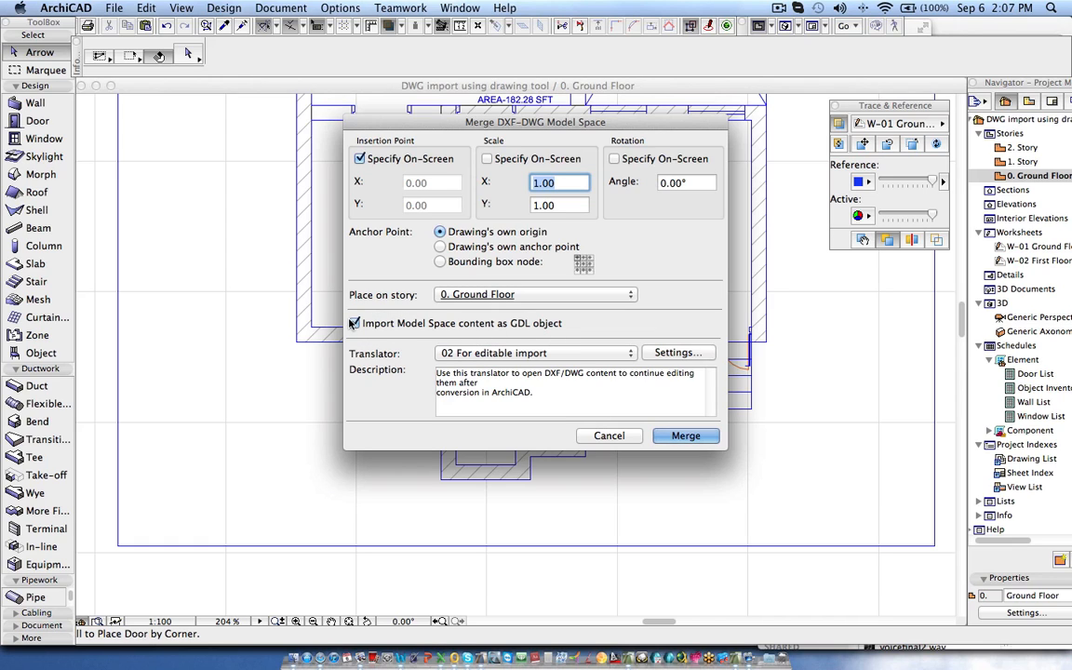
Step: Import the DWG model space as a GDL object, keep translator settings, and merge all layers
click(354, 323)
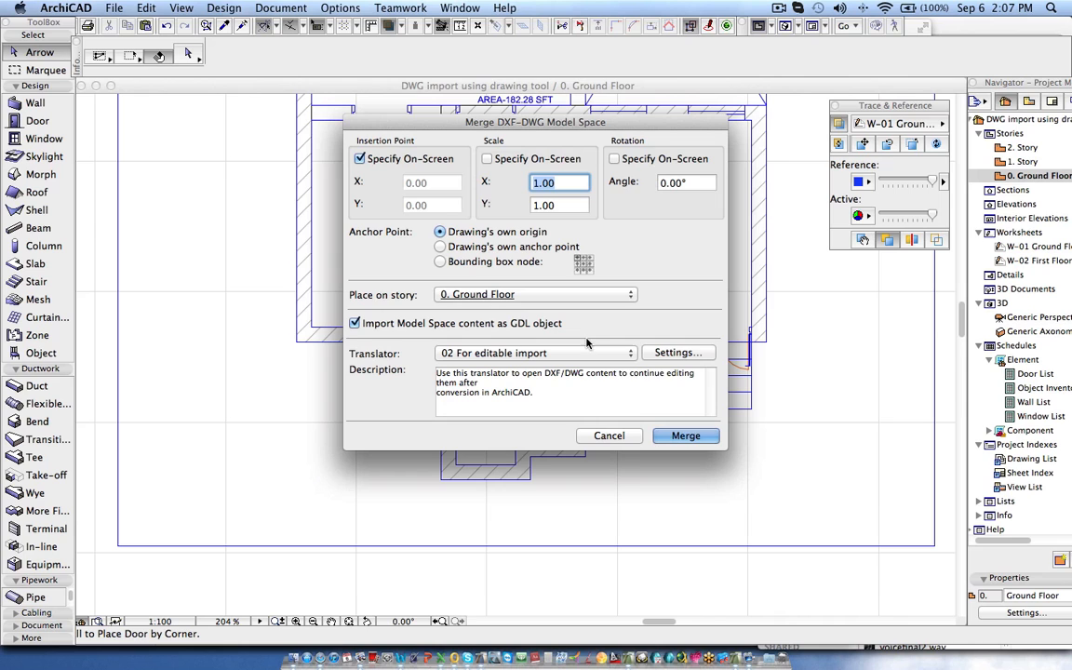
click(677, 351)
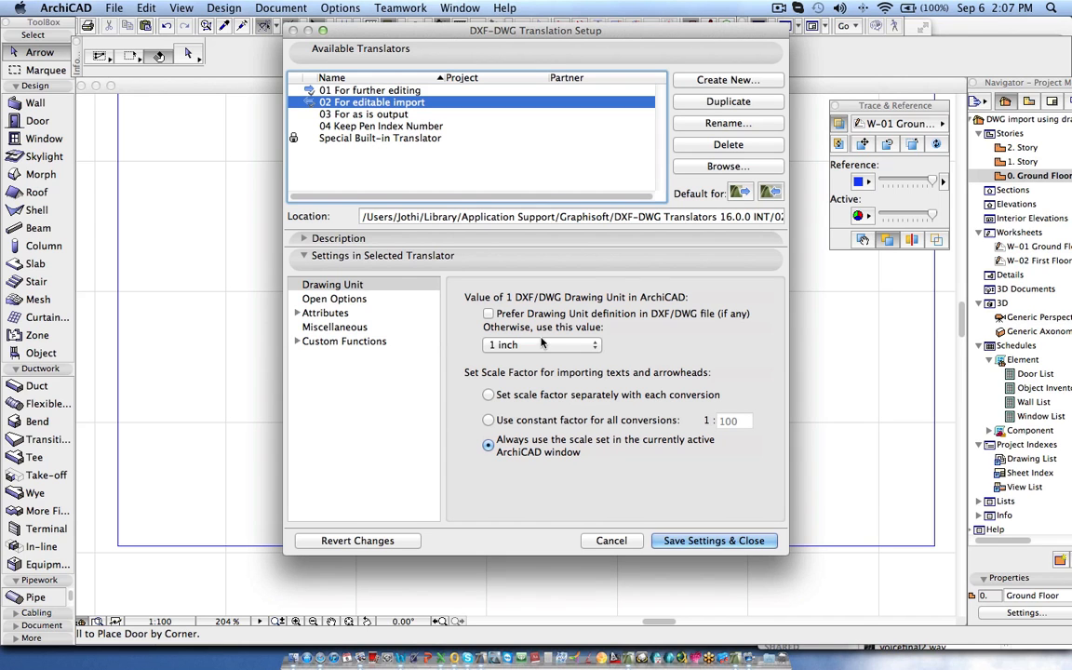
click(714, 541)
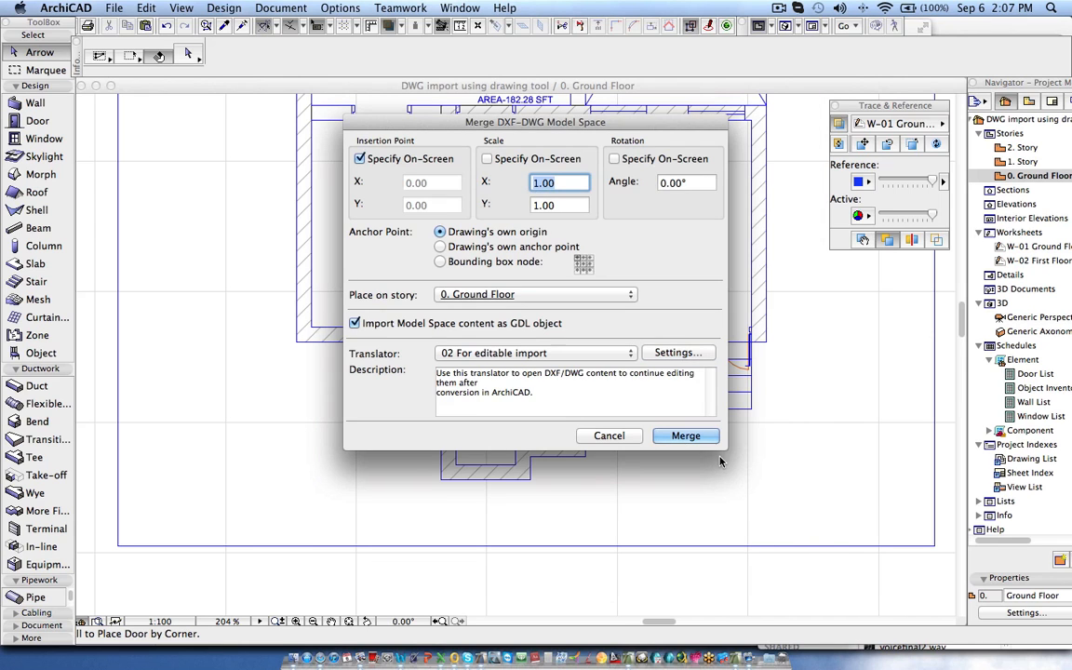
click(686, 435)
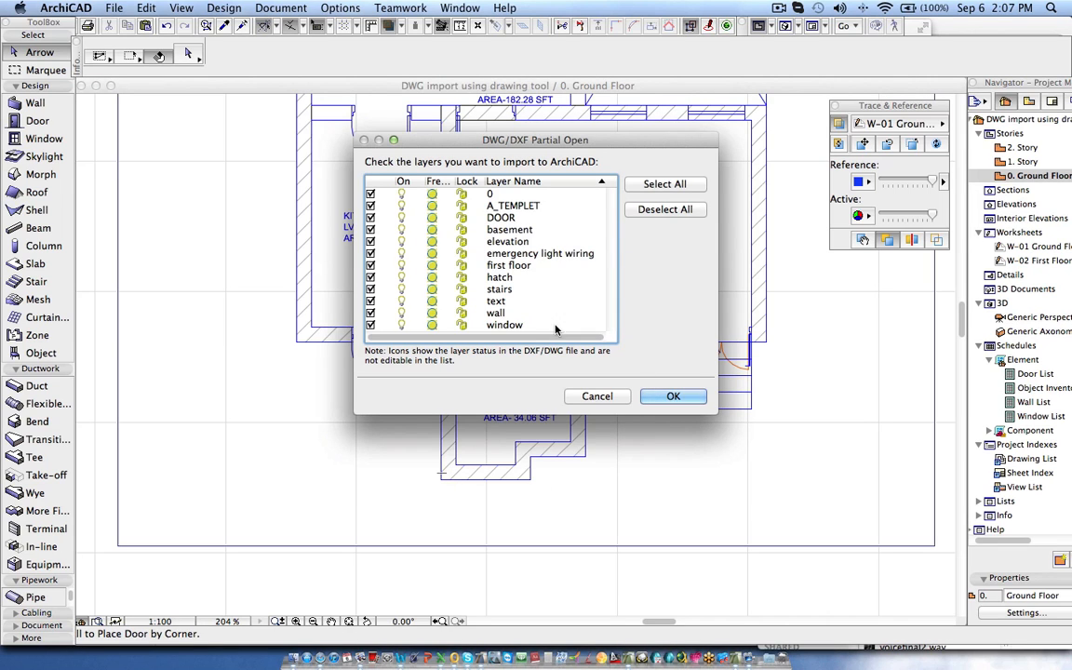
click(673, 395)
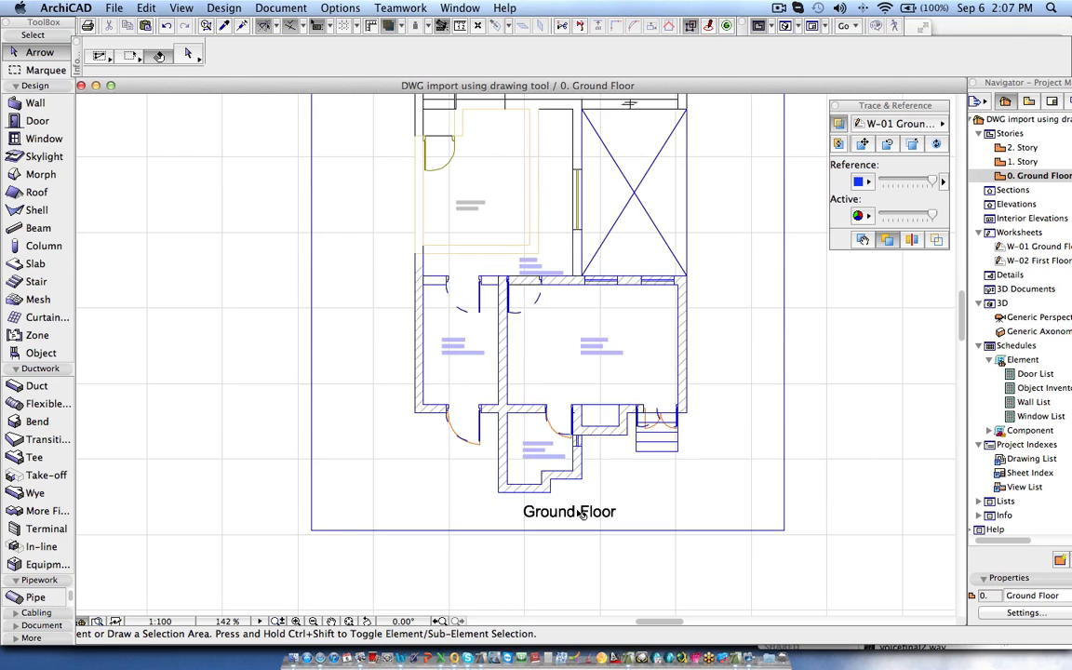
Step: Zoom out and select the merged Flat – Type A – GF object to view it in 3D
scroll(down, 3)
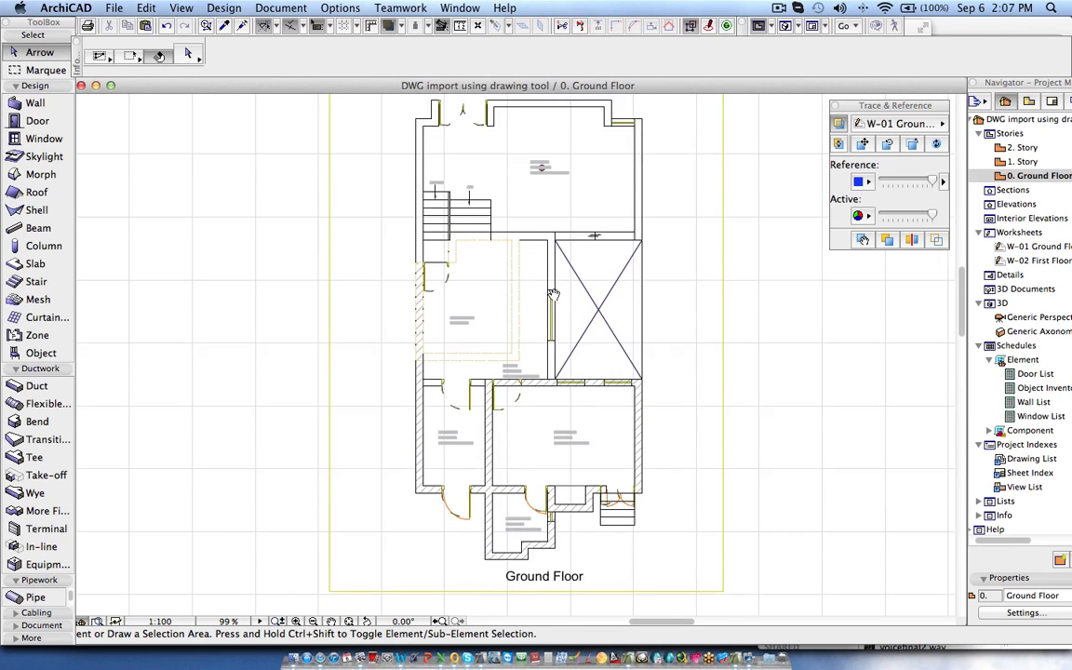
scroll(down, 3)
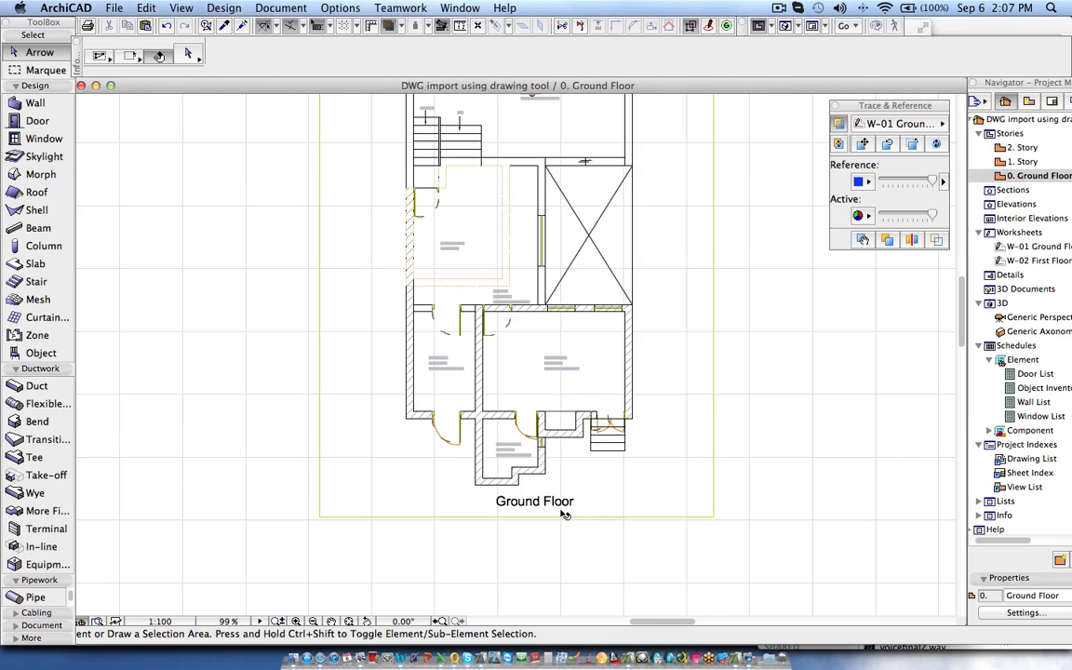
mouse_move(717, 524)
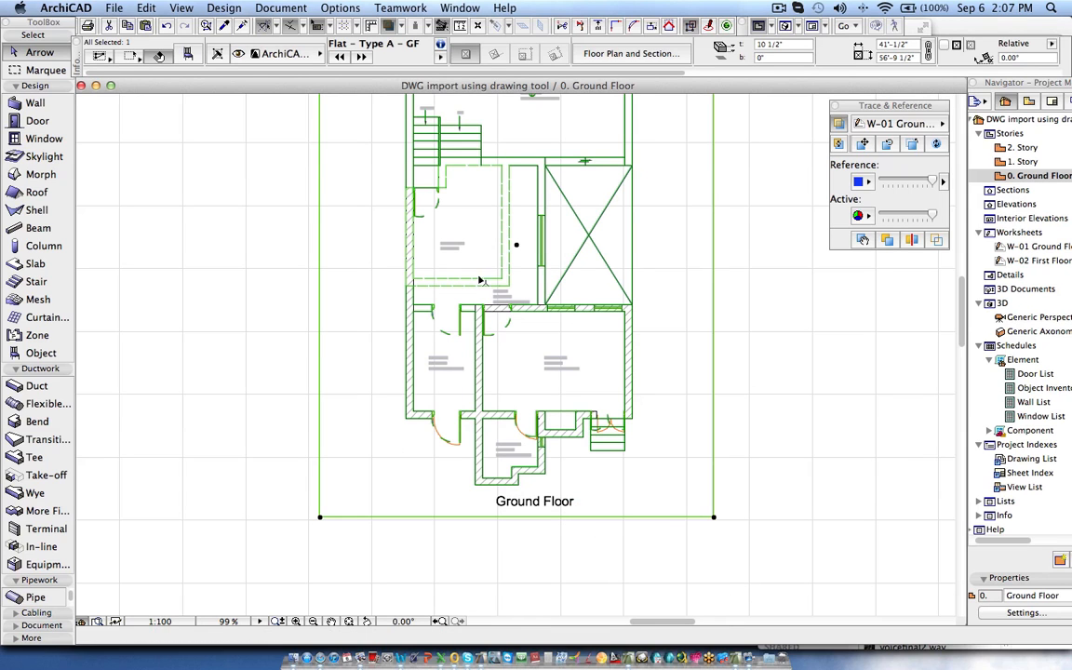
double_click(1038, 317)
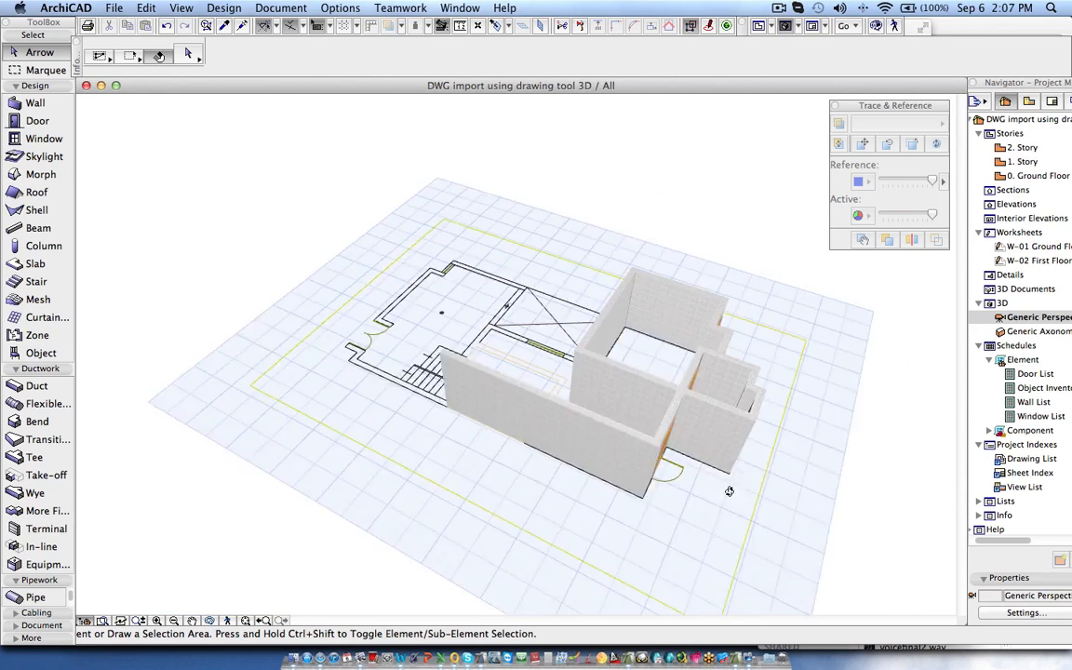
Step: Orbit the 3D model to inspect the merged drawing beneath the walls
drag(730, 491, 526, 440)
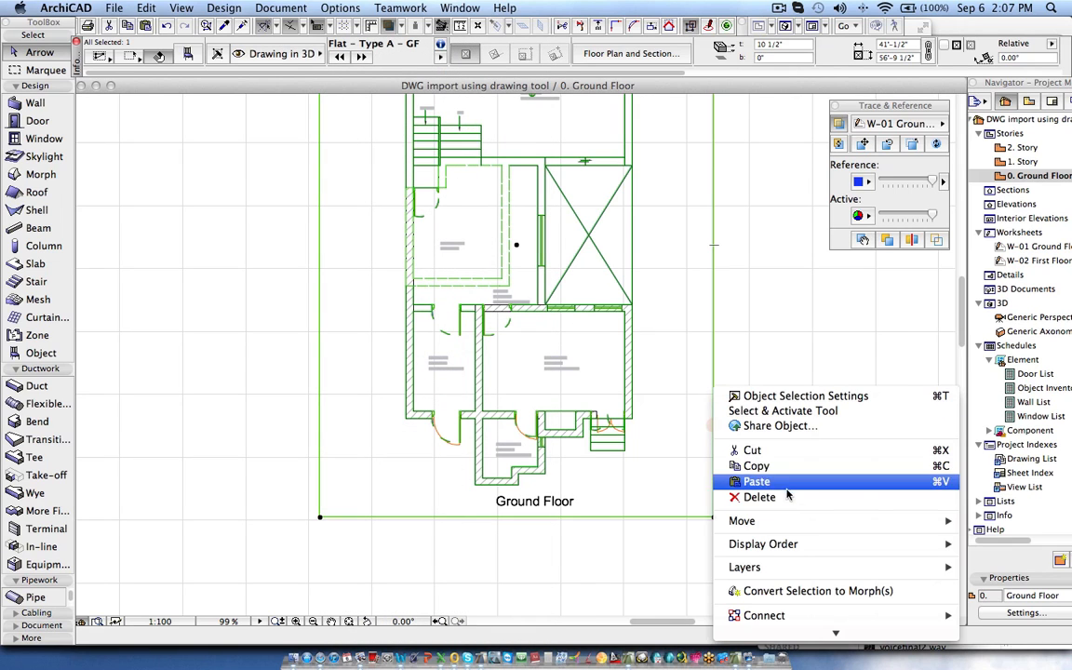
mouse_move(755, 465)
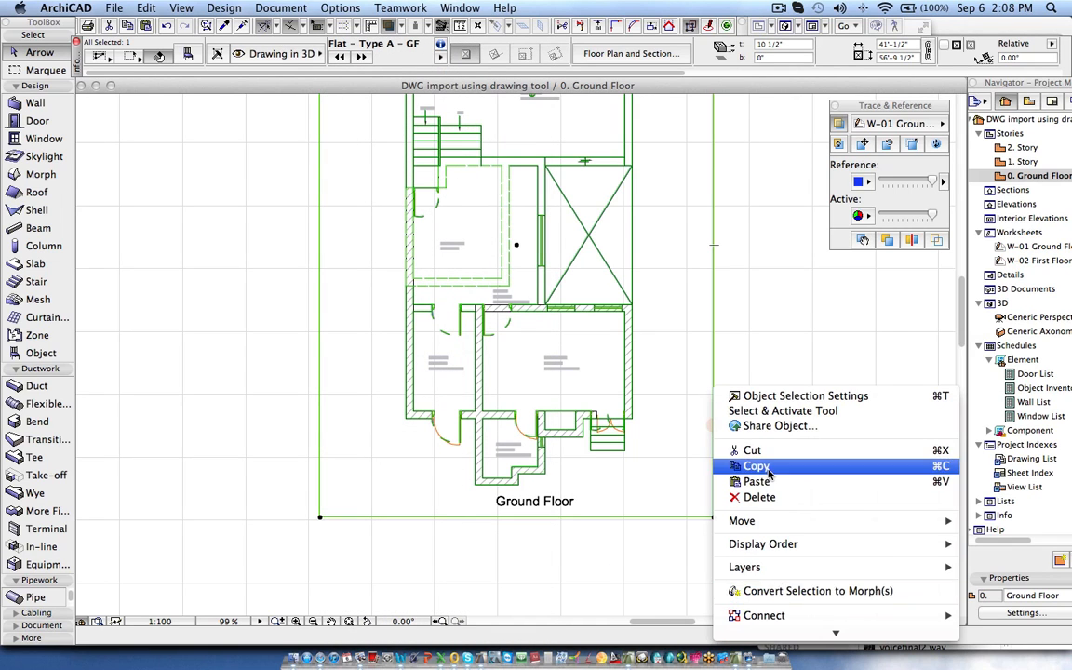
mouse_move(745, 478)
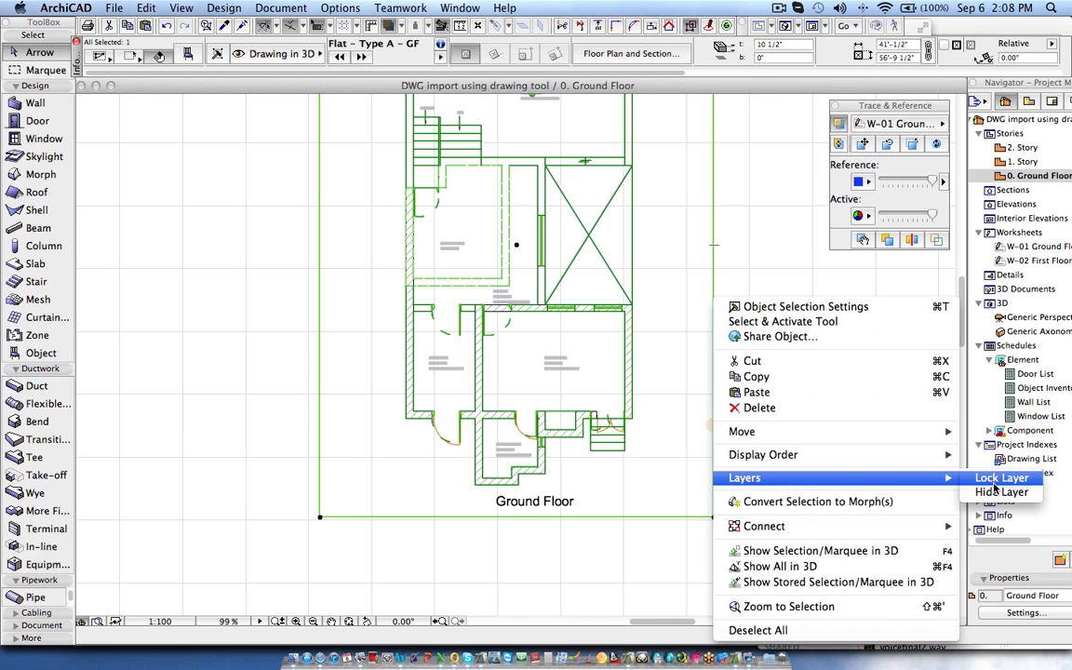
Step: Adjust the Drawing in 3D layer in Layer Settings and confirm so the object shows with the walls
click(1001, 478)
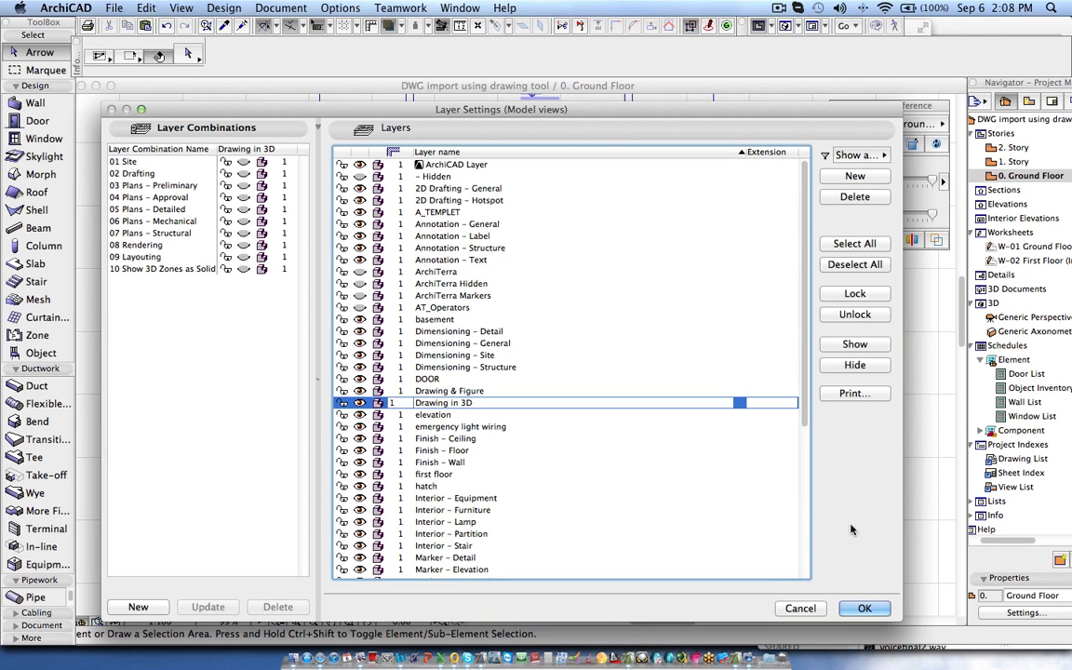
click(864, 608)
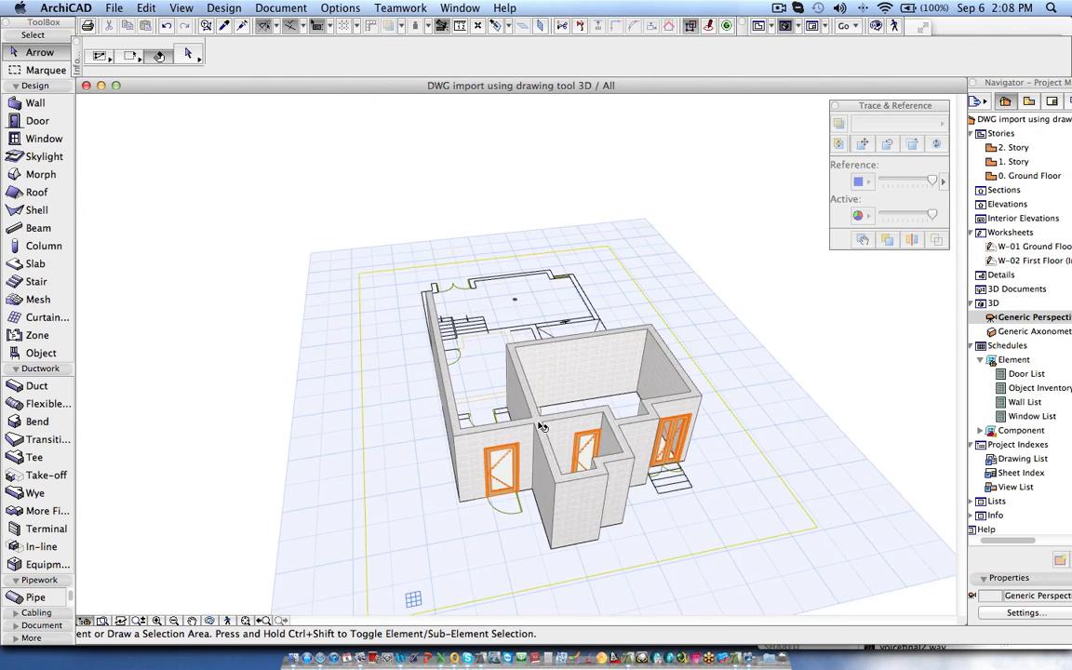